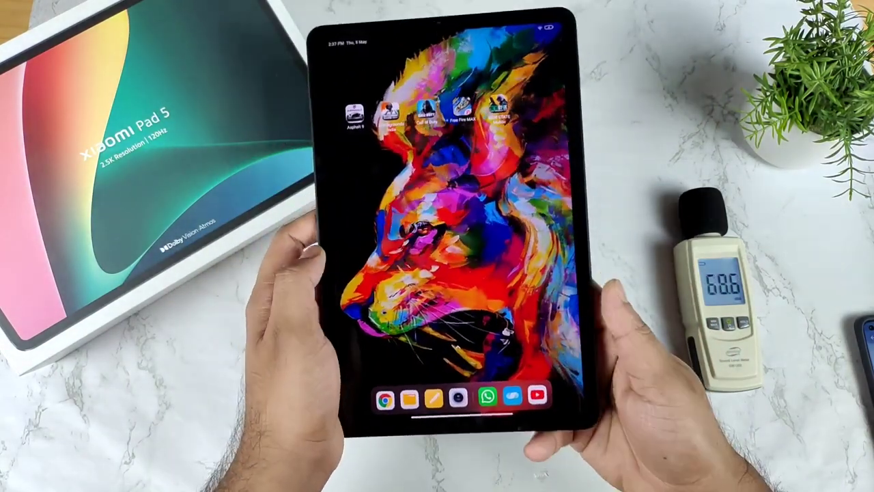
Step: Navigate from the home screen into Settings > Sound > Sound effects, revealing the Dolby Atmos option
scroll("left", 3)
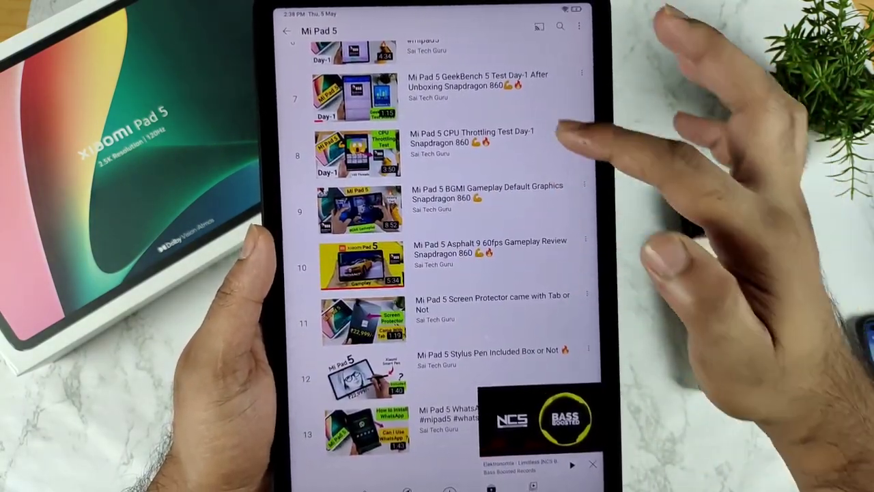
scroll("down", 3)
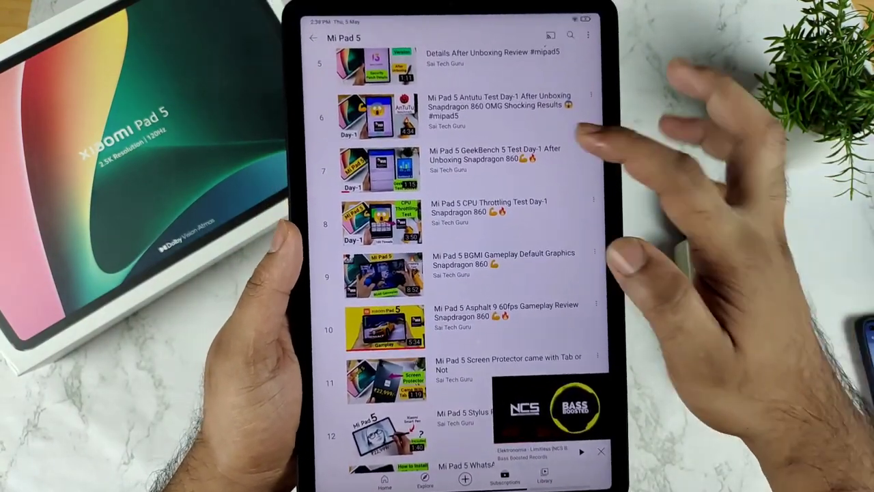
scroll("down", 3)
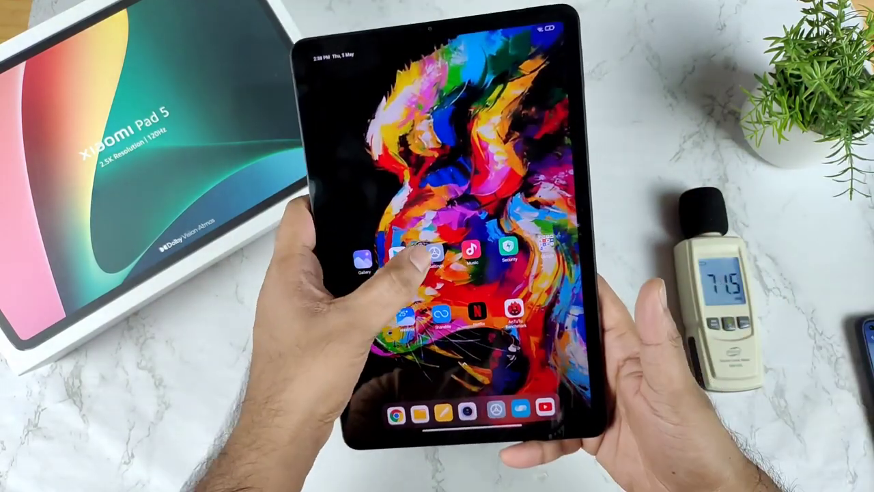
left_click(423, 253)
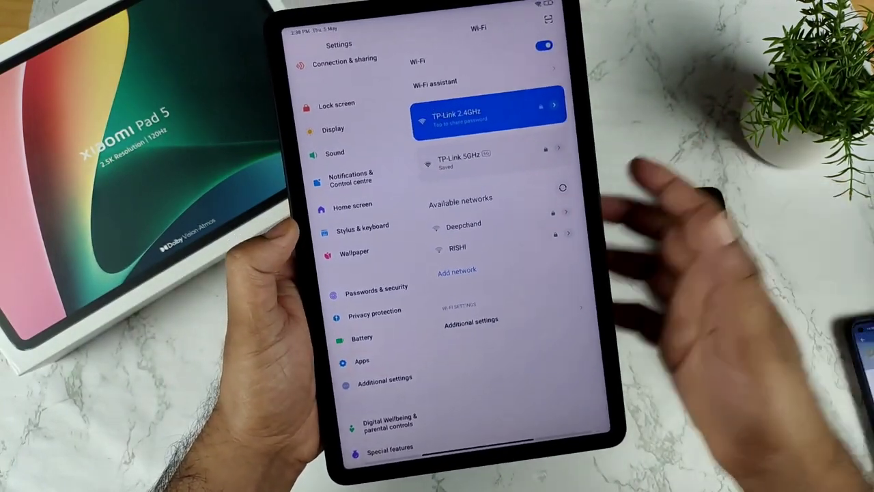
left_click(335, 152)
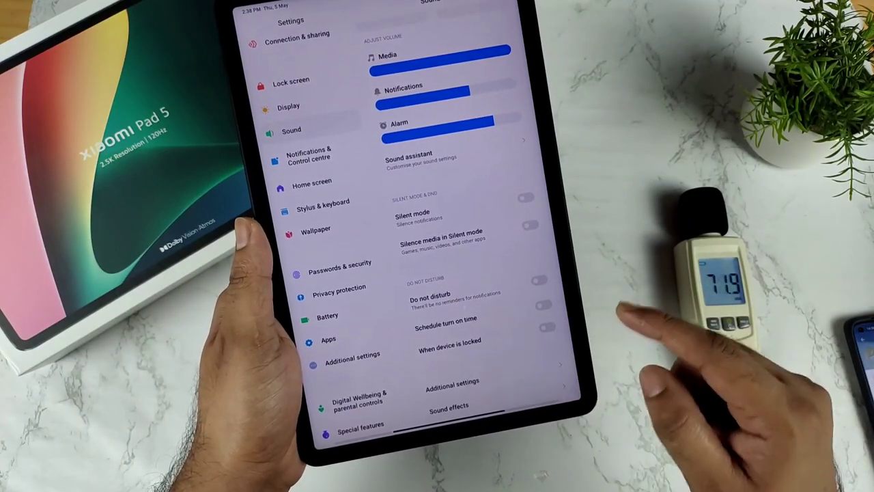
left_click(450, 405)
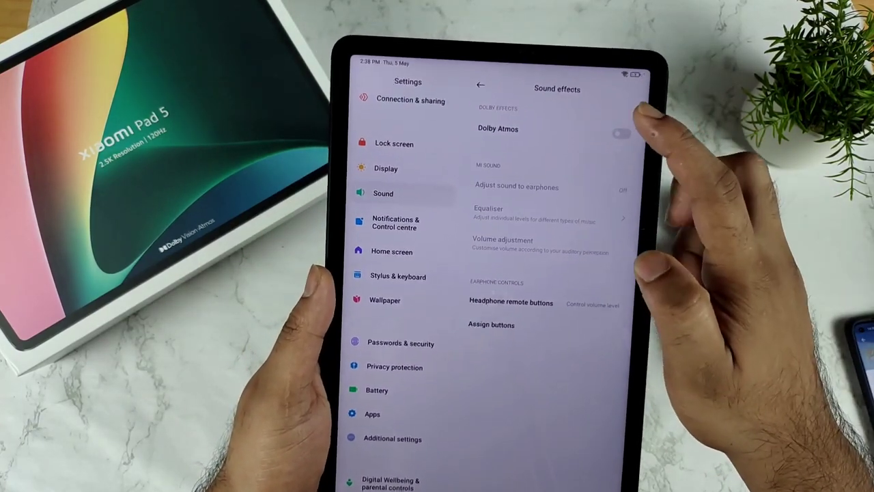
left_click(619, 134)
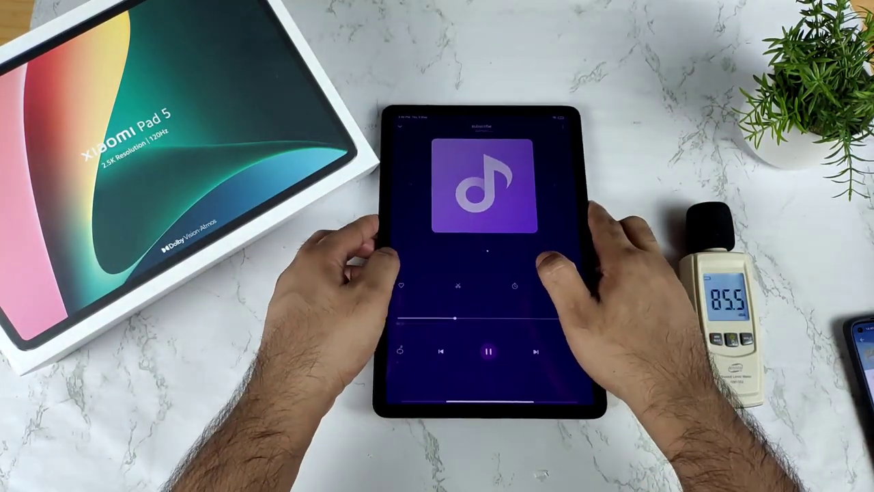
Step: Pause the playing song, then resume it through the quad speakers
left_click(489, 353)
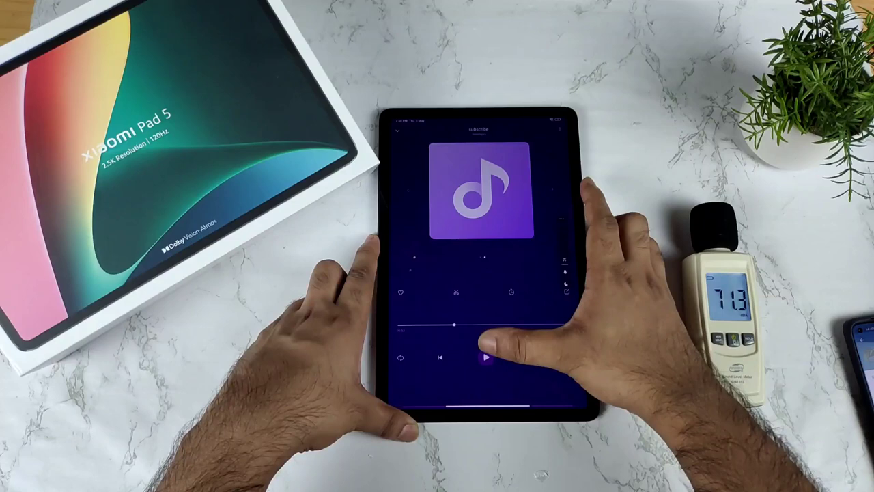
left_click(486, 358)
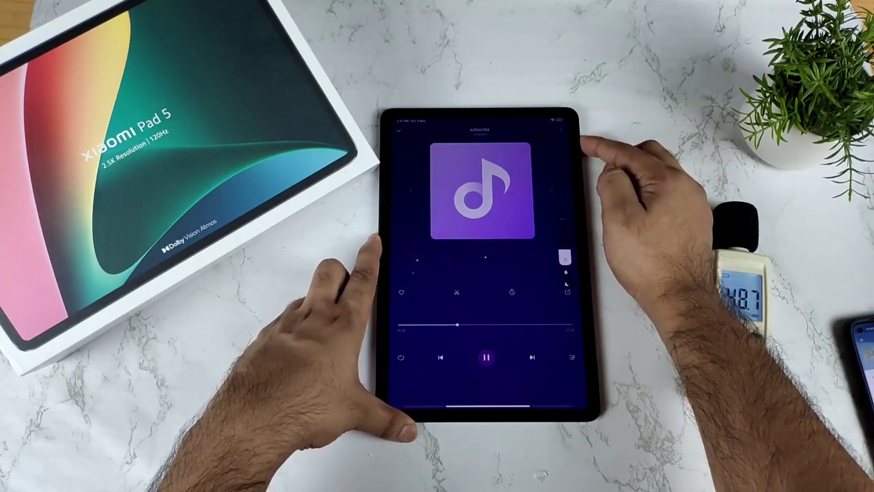